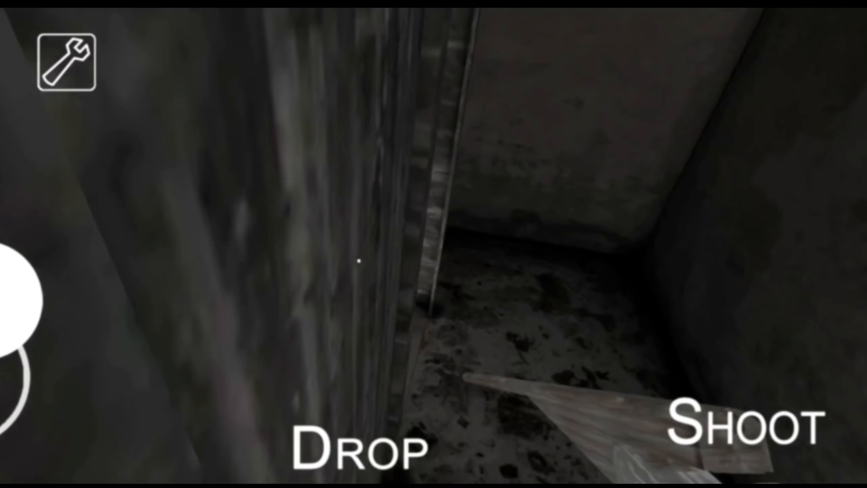
click(65, 61)
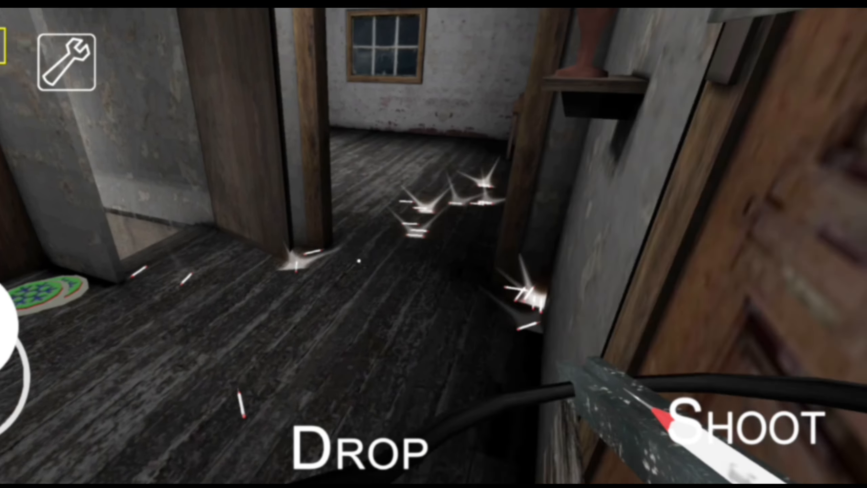
click(743, 422)
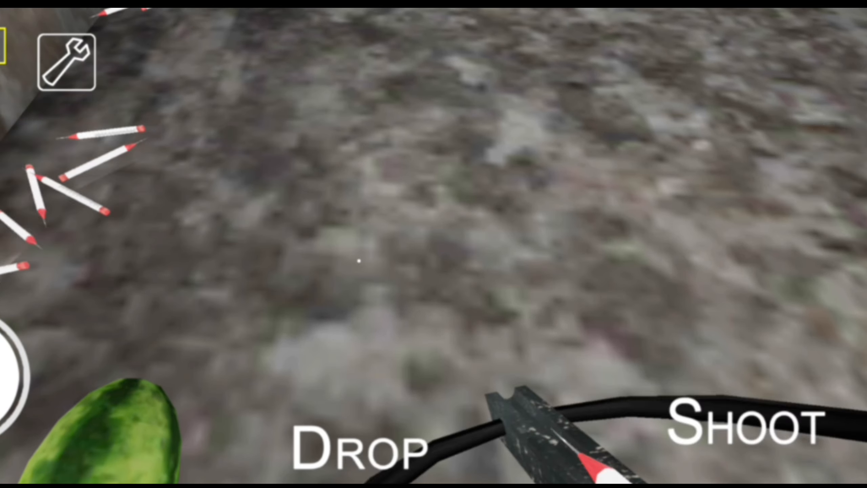
click(740, 423)
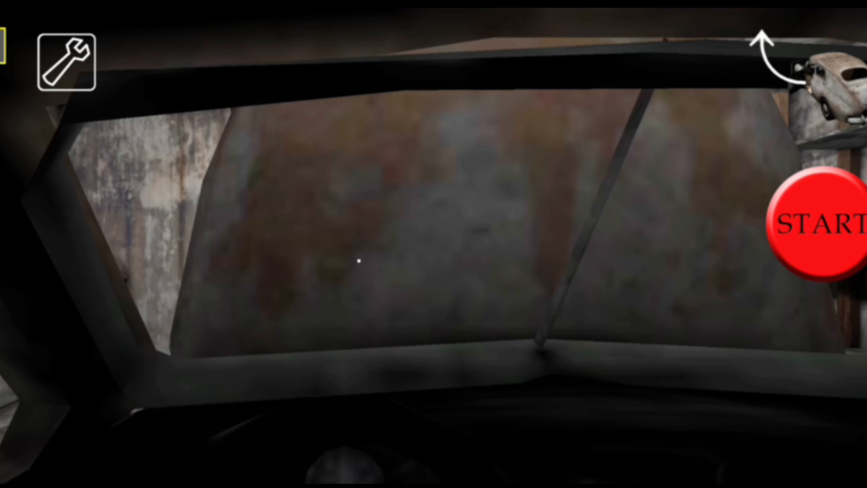
click(823, 224)
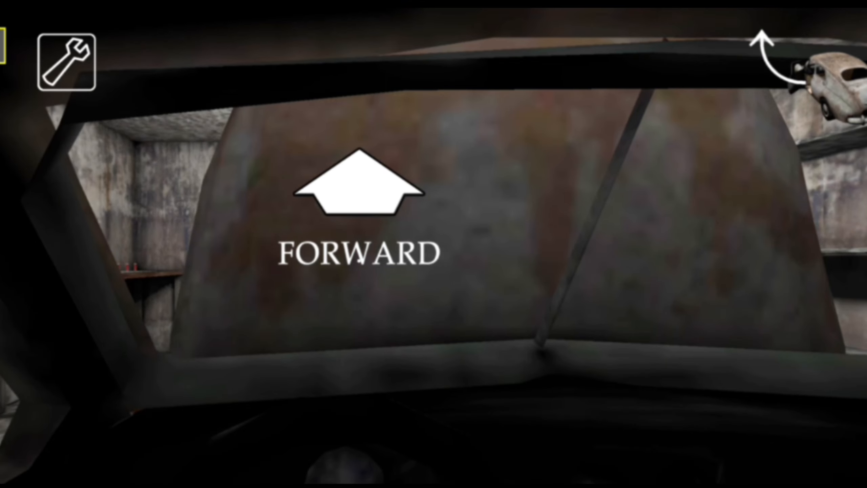
click(358, 188)
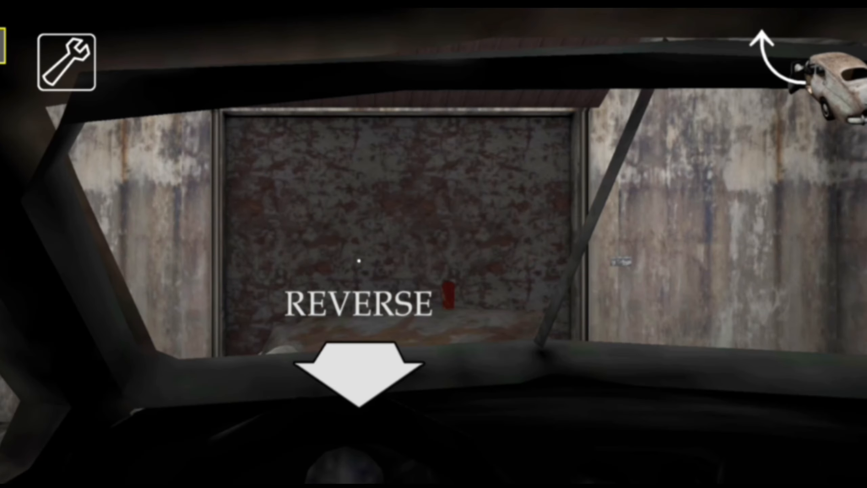
click(357, 368)
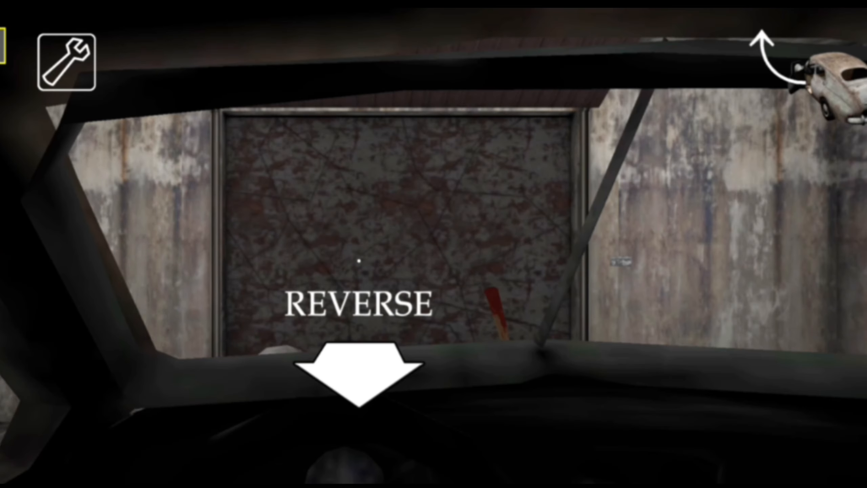
click(360, 370)
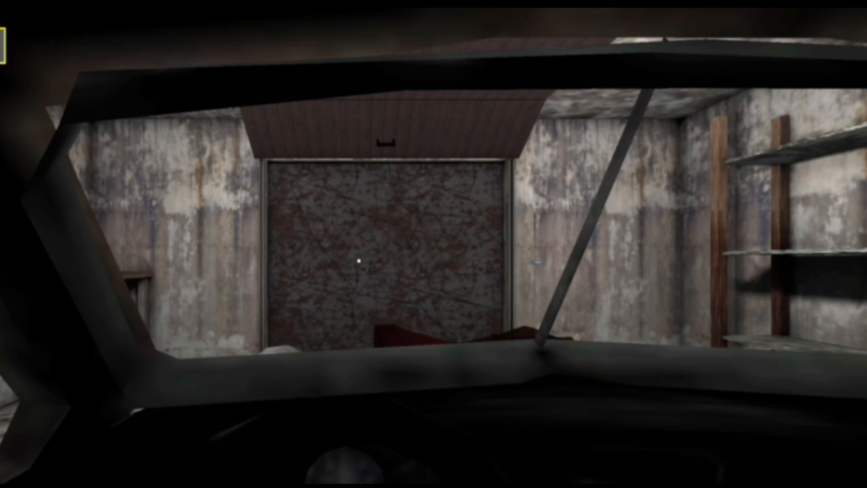